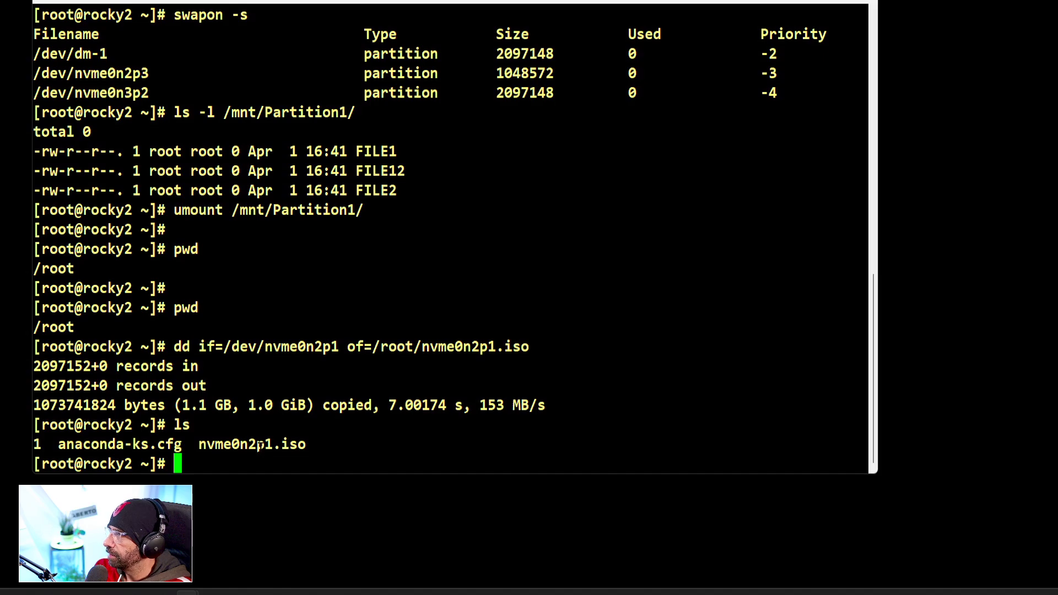
- Create the /mnt/iso-image mount directory with mkdir, correcting the mdkir typo
{"action": "left_click_drag", "start_coordinate": [33, 151], "coordinate": [363, 210]}
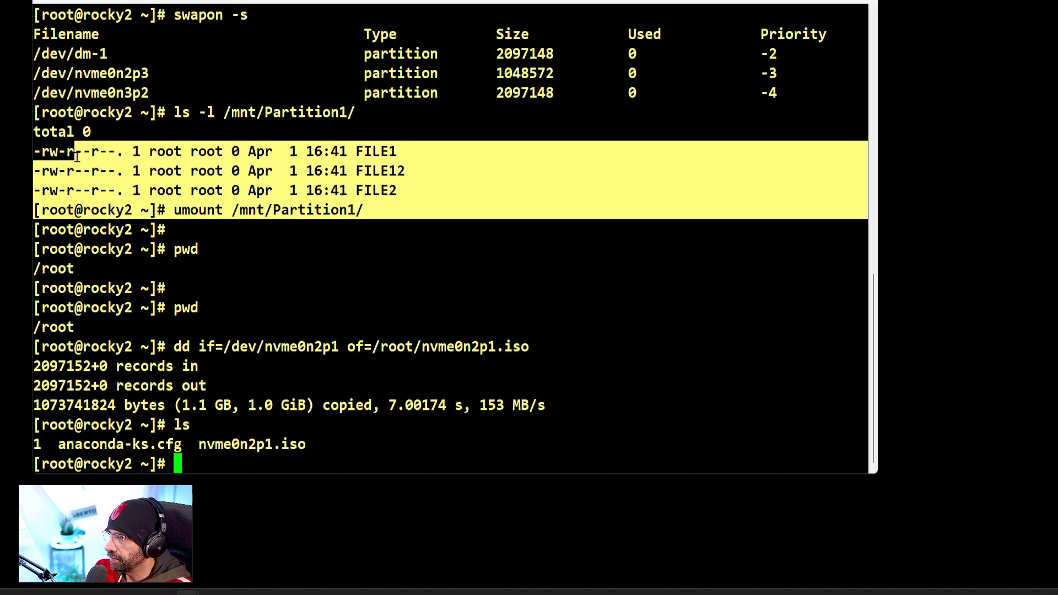
{"action": "double_click", "coordinate": [252, 444]}
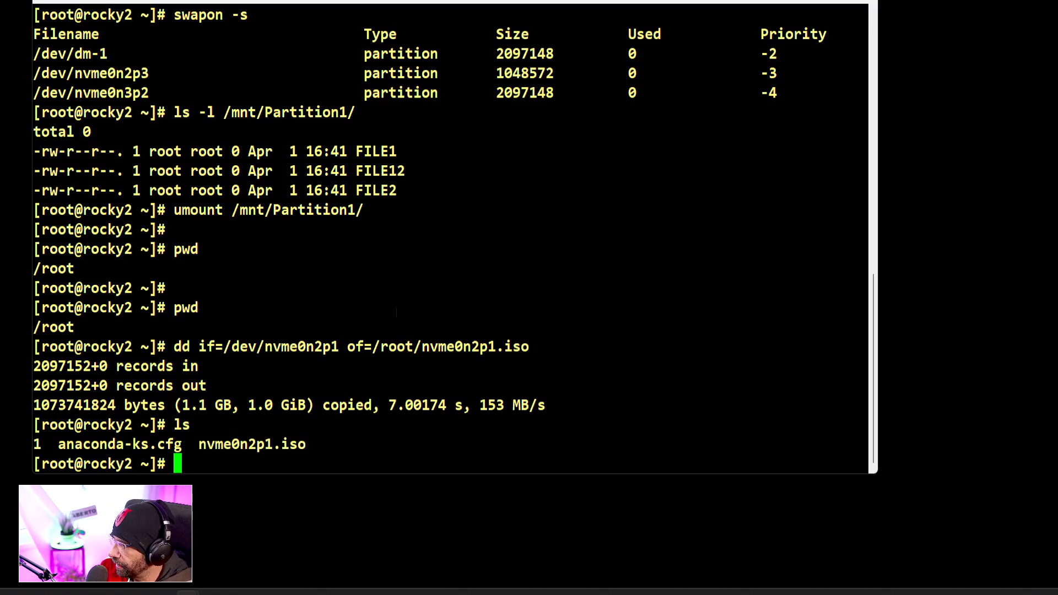
{"action": "type", "text": "mdki"}
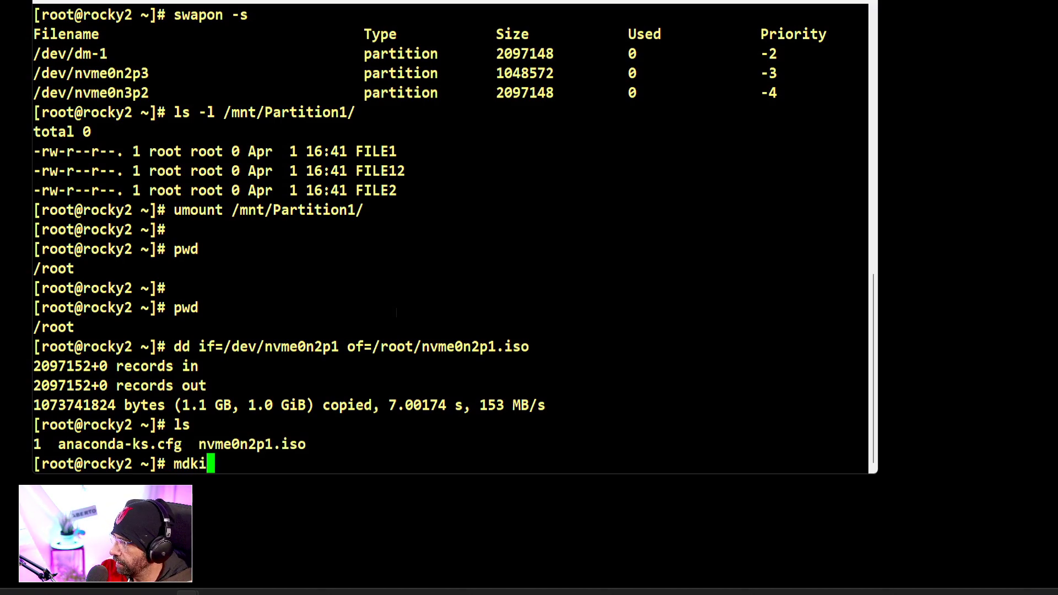
{"action": "type", "text": "r /mnt/iso"}
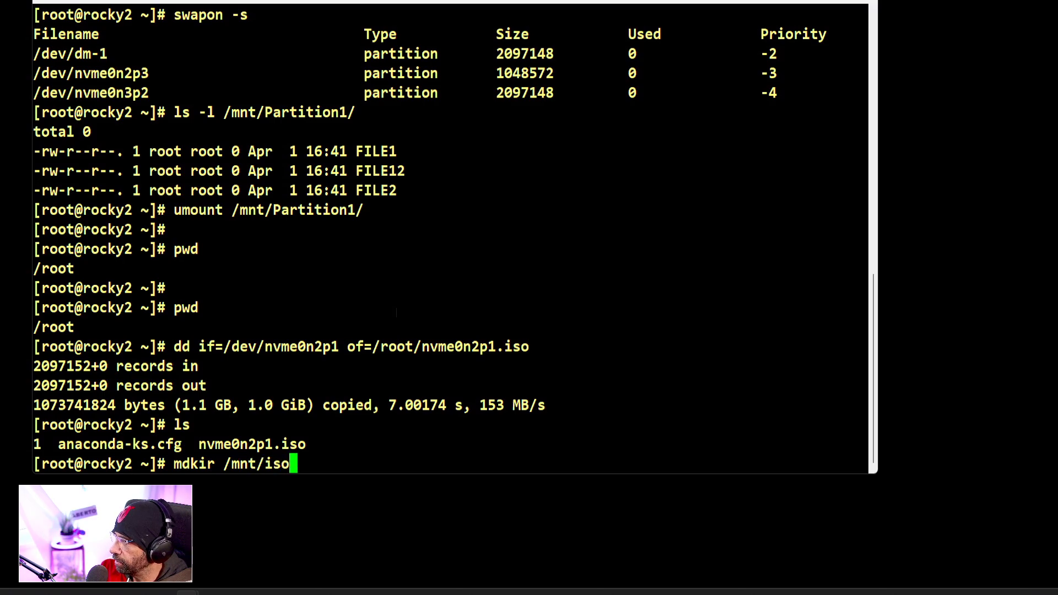
{"action": "type", "text": "-image"}
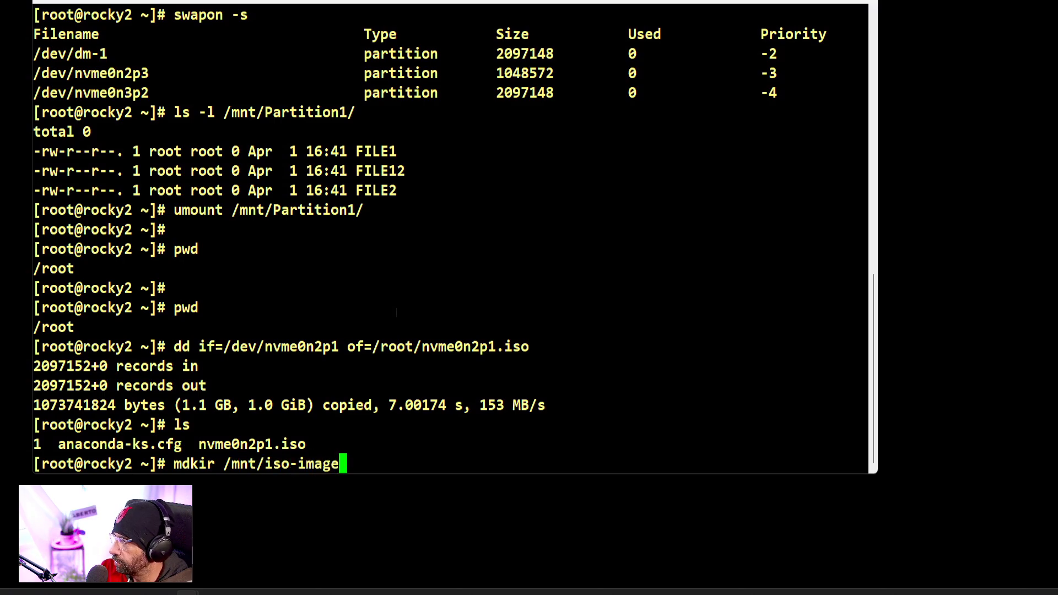
{"action": "key", "text": "Return"}
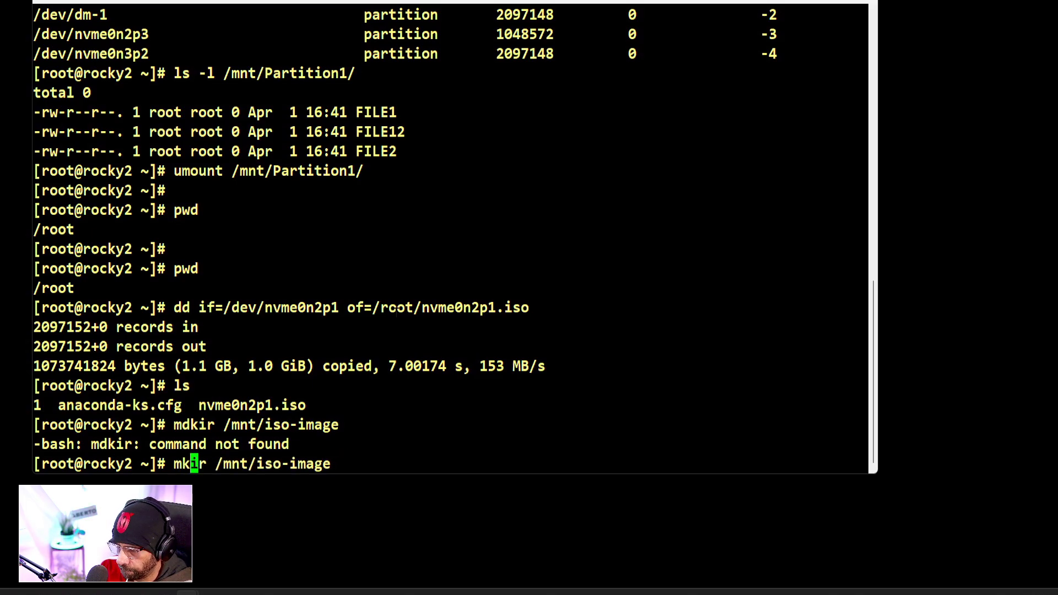
- Compose the mount command for /root/nvme0n2p1.iso onto /mnt/iso-image
{"action": "type", "text": "mou"}
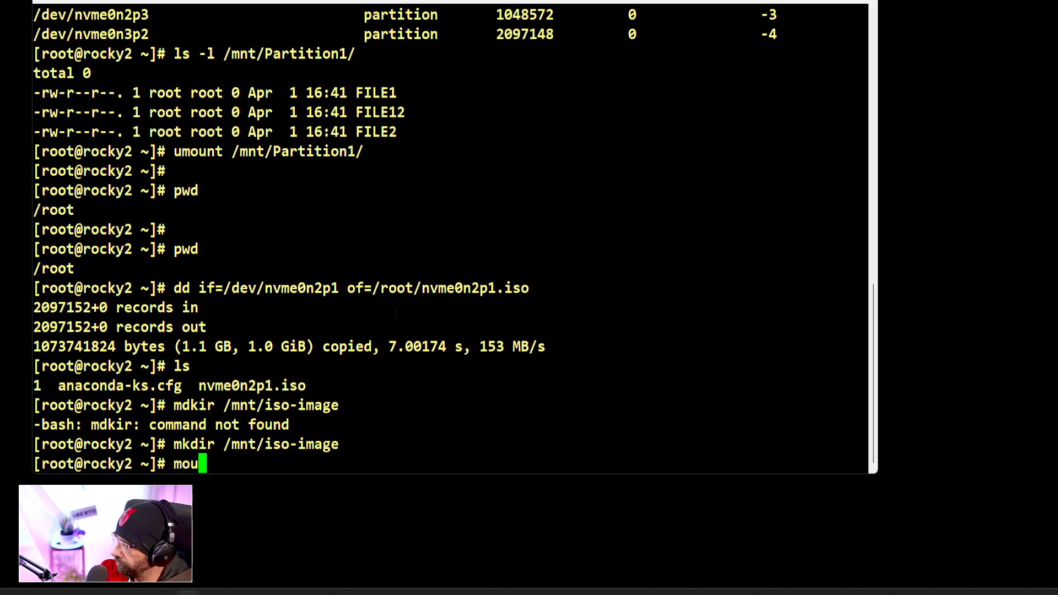
{"action": "type", "text": "nt"}
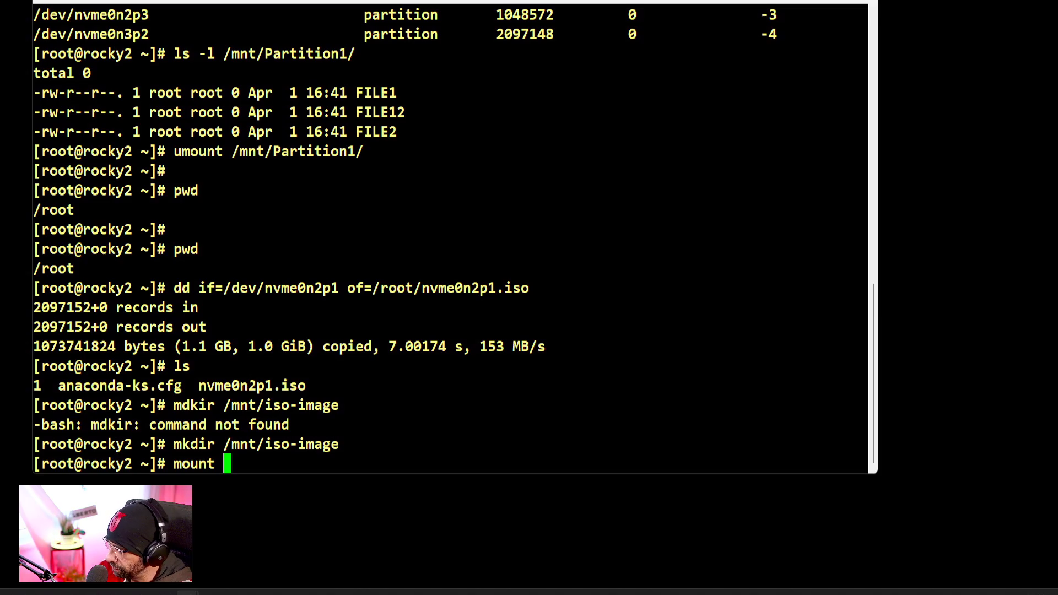
{"action": "type", "text": "/root/"}
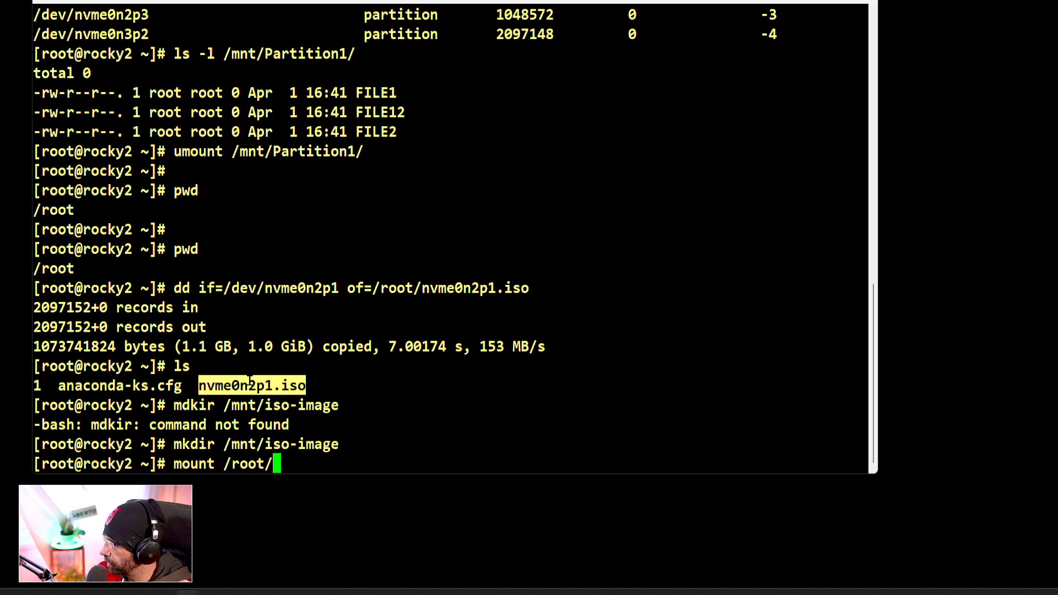
{"action": "type", "text": "nvme0n2p1.iso /mnt/iso-image"}
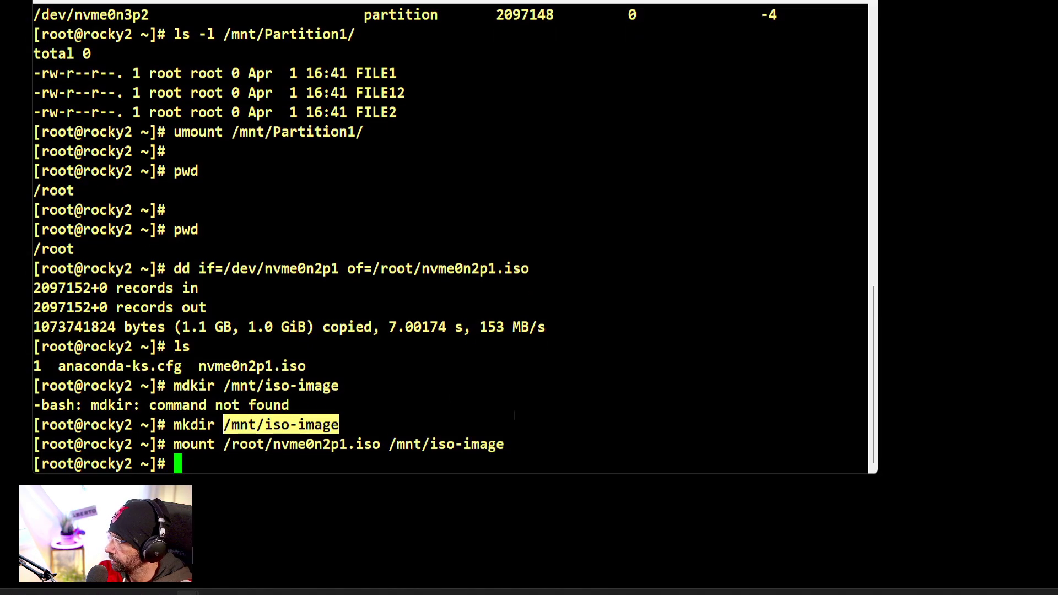
{"action": "type", "text": "sl"}
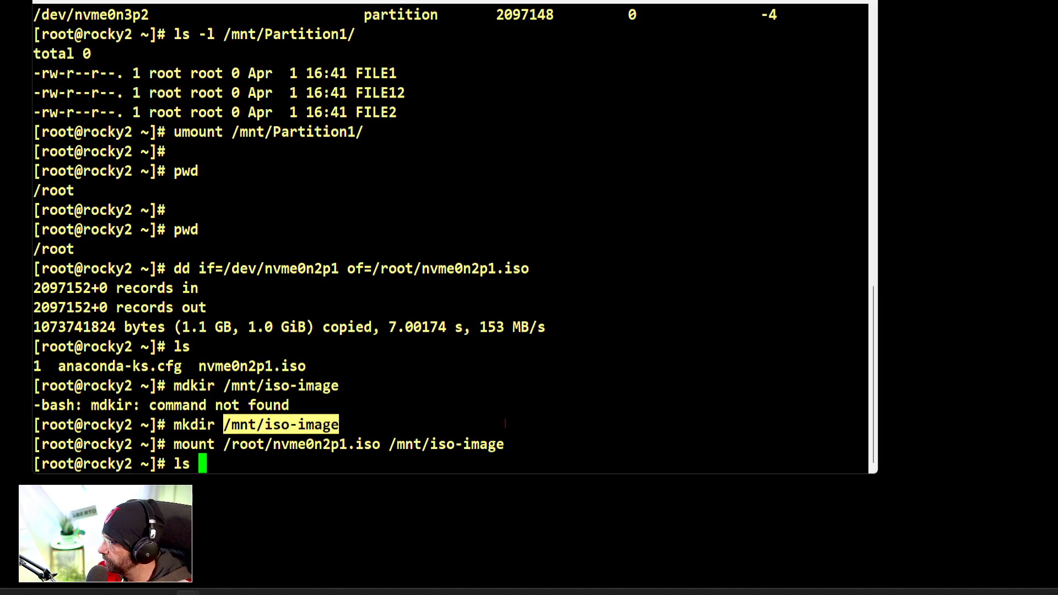
- Run the mount and list /mnt/iso-image, showing FILE1, FILE12 and FILE2
{"action": "key", "text": "Return"}
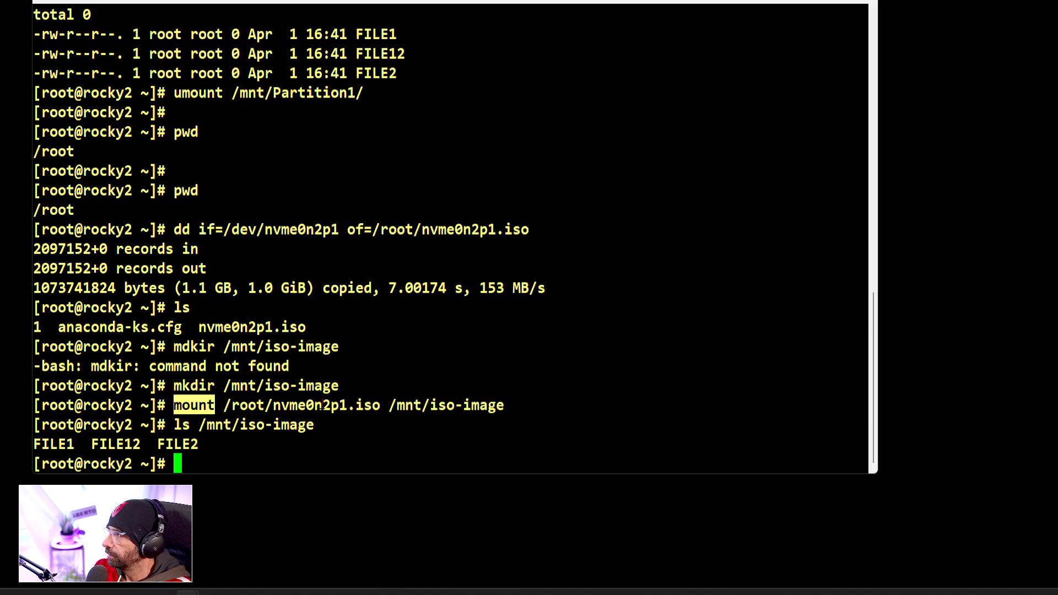
{"action": "double_click", "coordinate": [300, 405]}
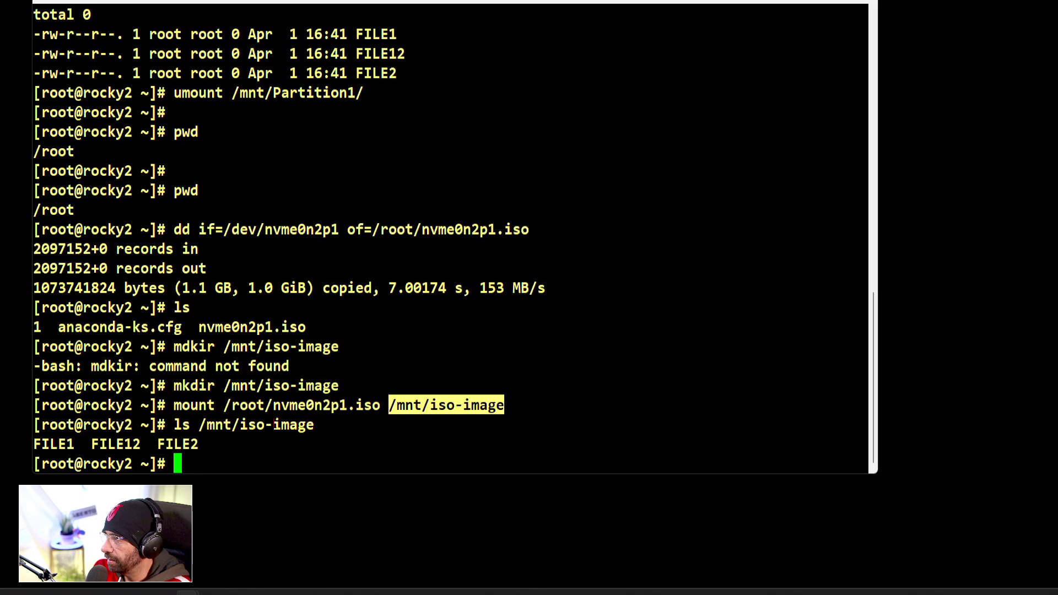
- Show /etc/fstab with its custom partition, LVM, Stratis and swap mount entries
{"action": "type", "text": "ls"}
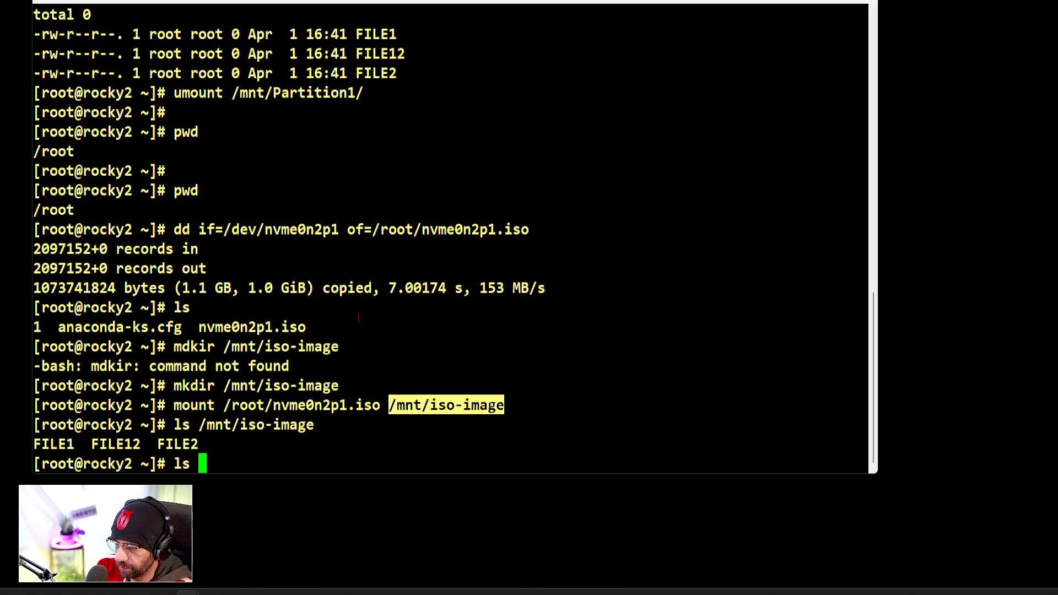
{"action": "type", "text": "/etc/f"}
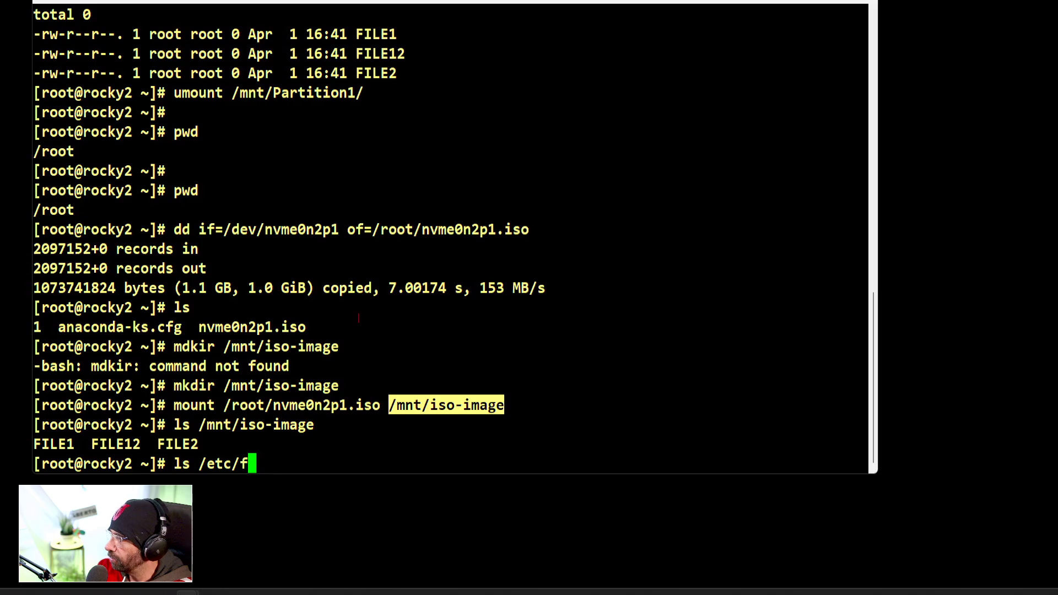
{"action": "key", "text": "Return"}
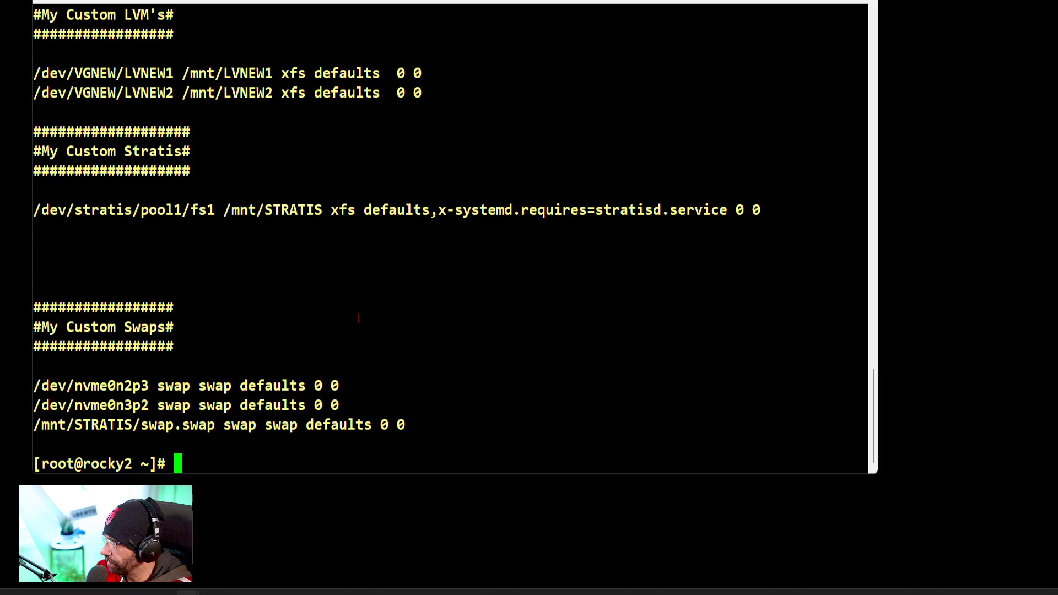
{"action": "scroll", "scroll_direction": "up", "scroll_amount": 3}
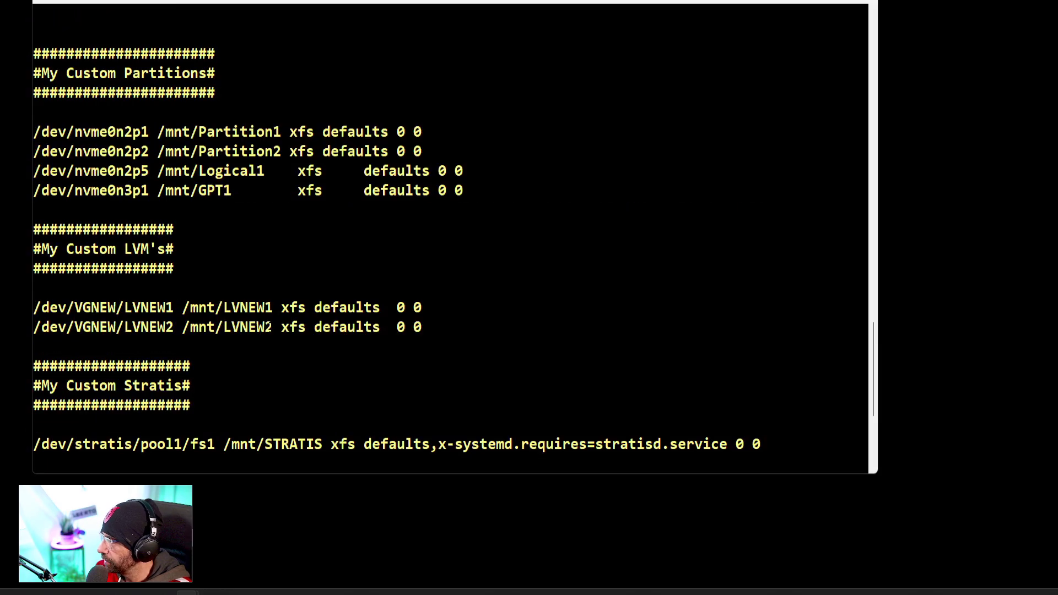
{"action": "scroll", "scroll_direction": "up", "scroll_amount": 3}
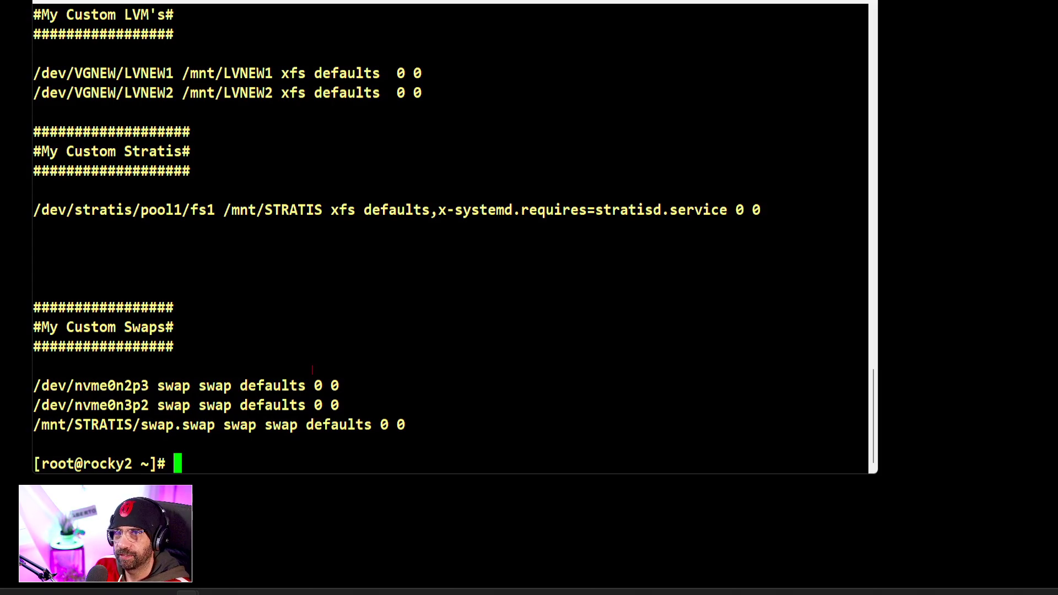
- List the shell history with the dd, mkdir, mount, ls and cat commands, pointing out /mnt/iso-image
{"action": "type", "text": "hi"}
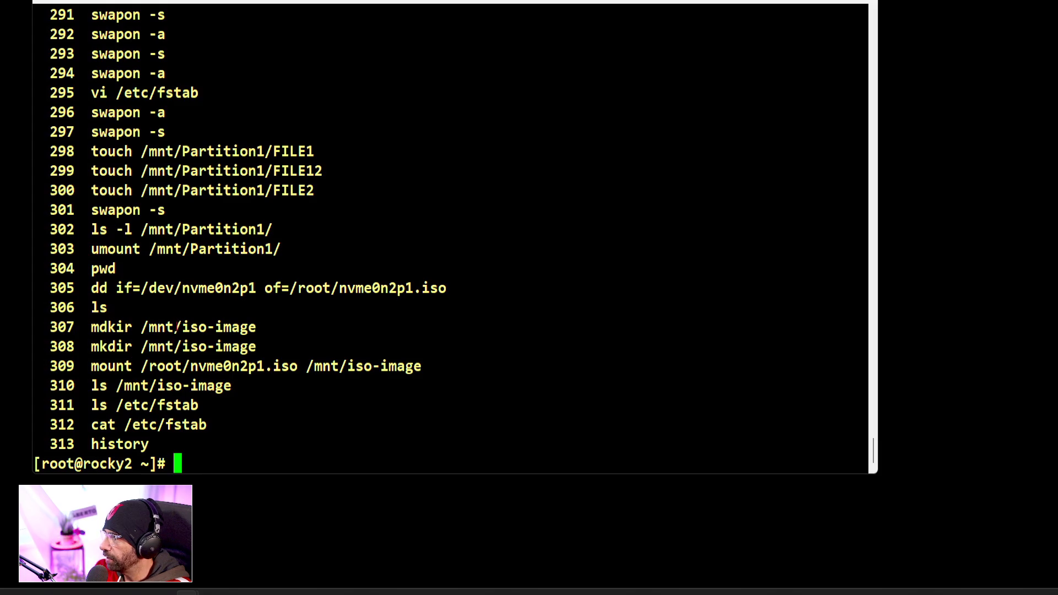
{"action": "double_click", "coordinate": [198, 346]}
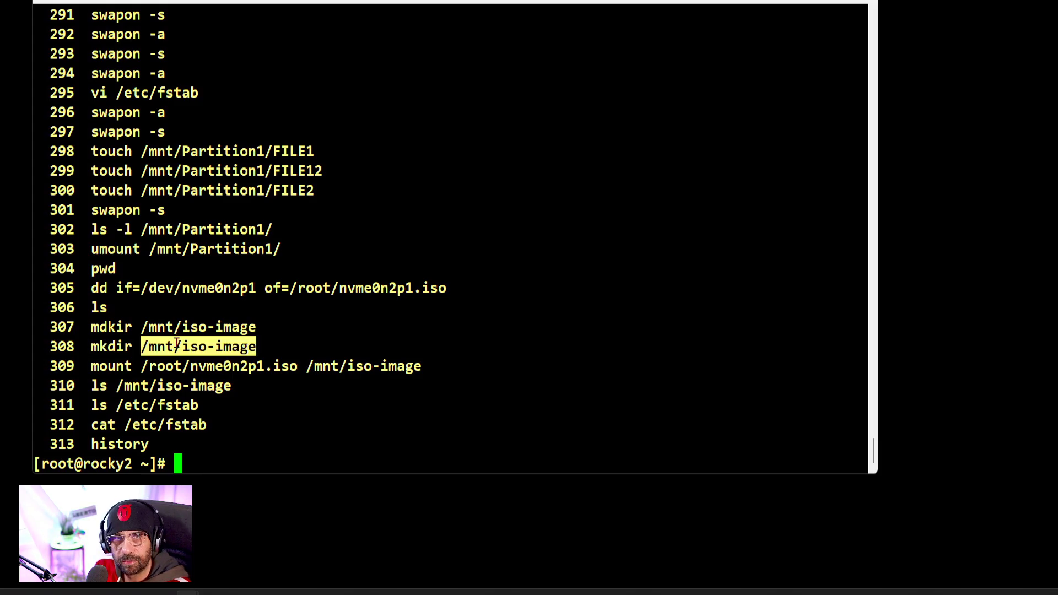